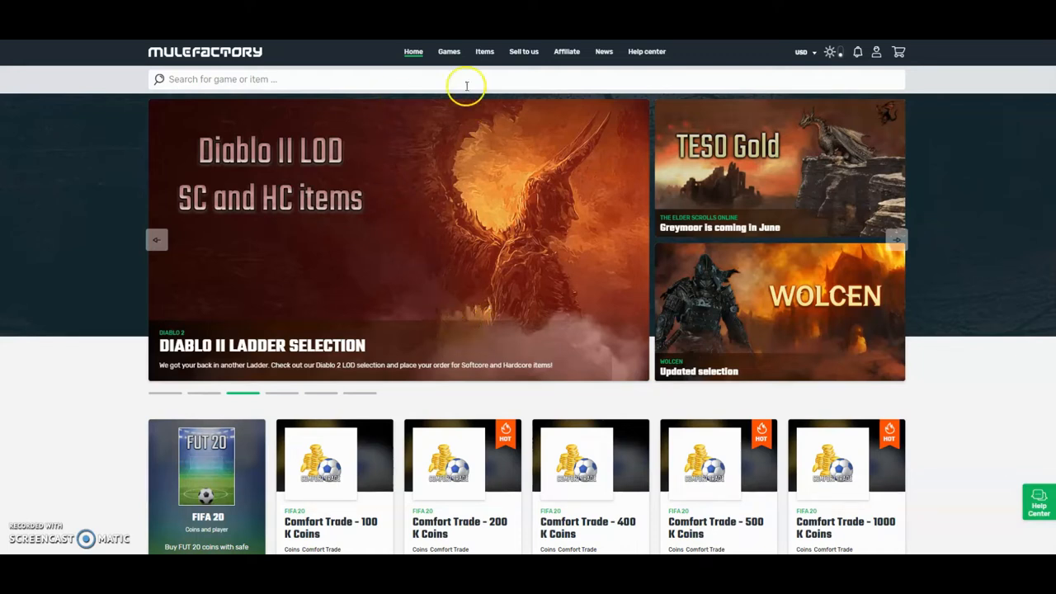
Open MuleFactory's FIFA 20 shop and scroll through its coin packs and player listings.
{"action": "left_click", "coordinate": [449, 51]}
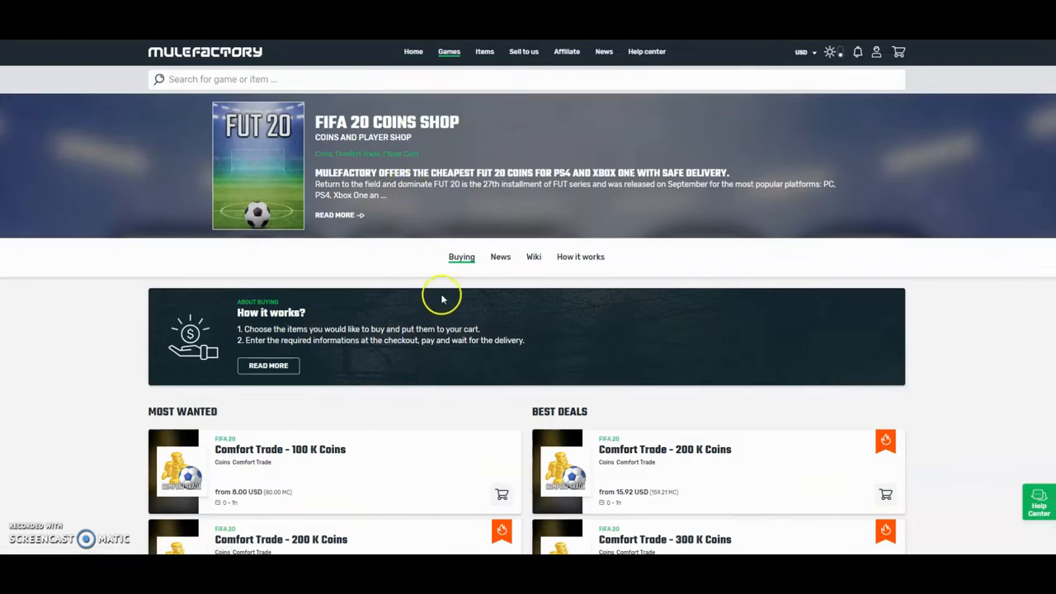
{"action": "scroll", "scroll_direction": "down", "scroll_amount": 3}
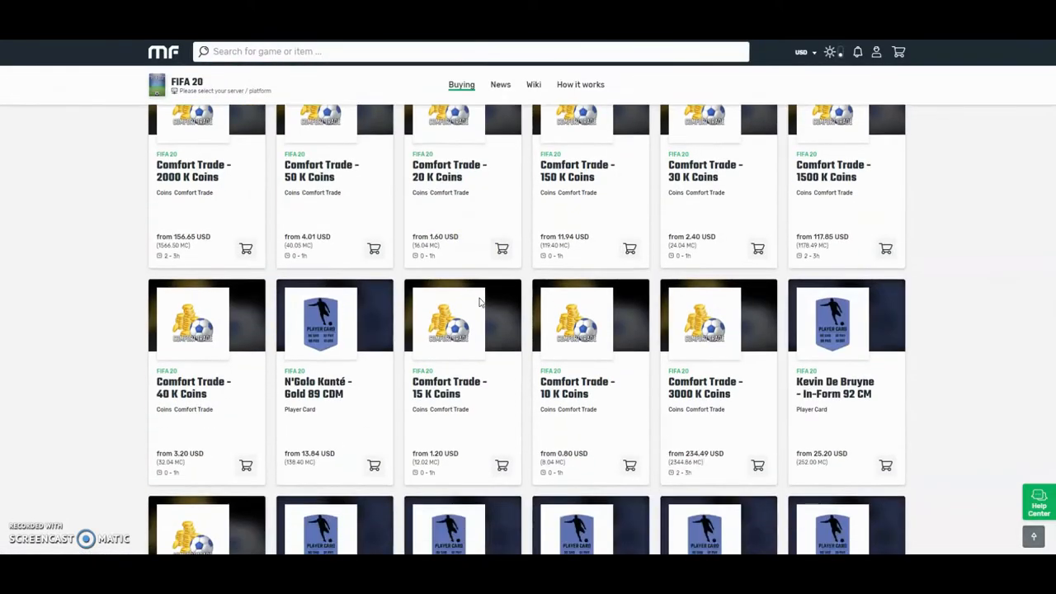
{"action": "scroll", "scroll_direction": "down", "scroll_amount": 3}
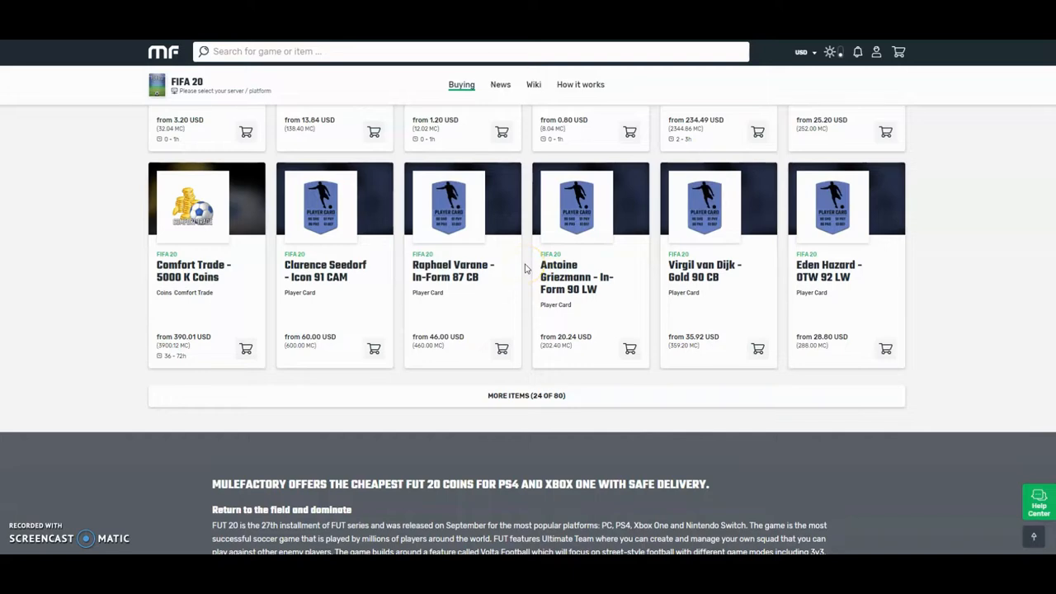
{"action": "scroll", "scroll_direction": "down", "scroll_amount": 3}
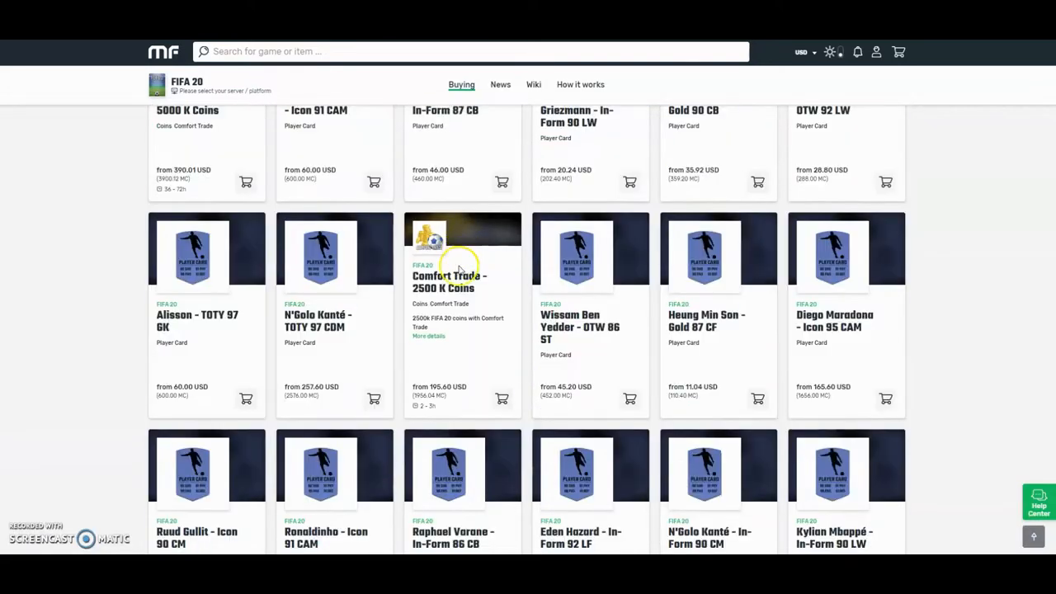
{"action": "scroll", "scroll_direction": "down", "scroll_amount": 3}
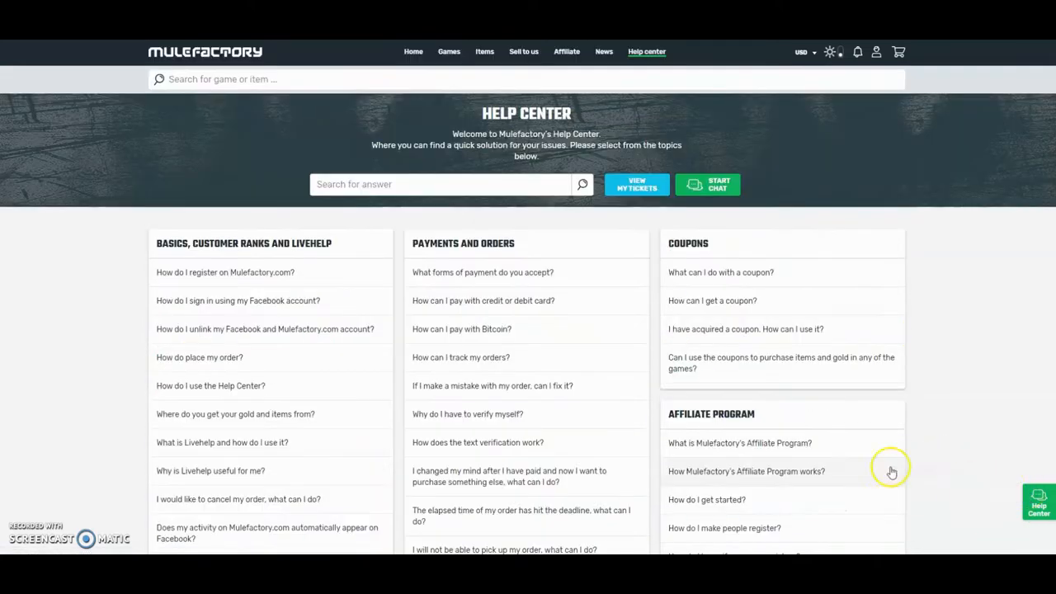
{"action": "mouse_move", "coordinate": [624, 426]}
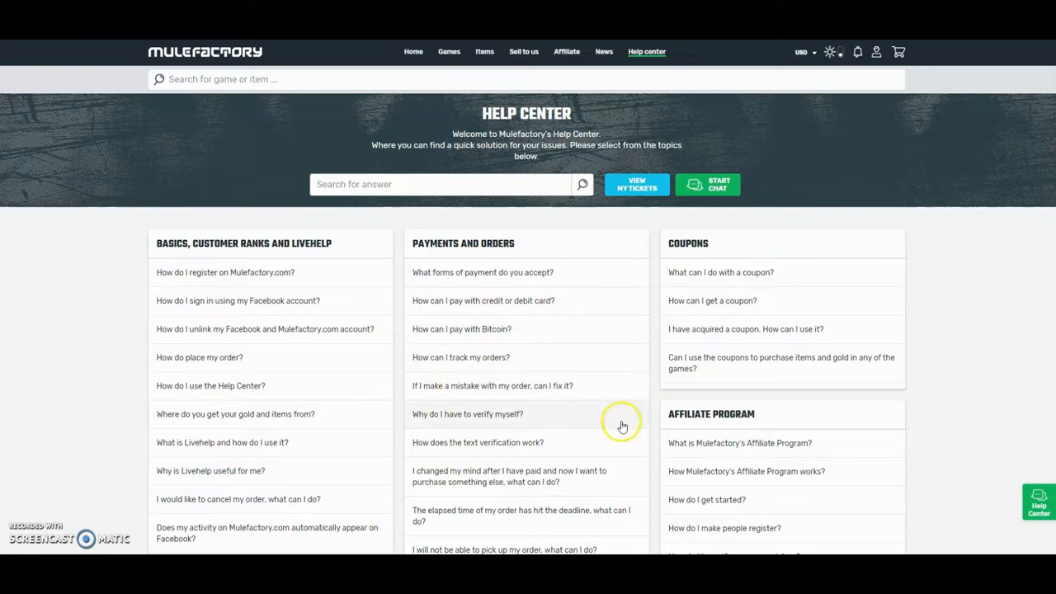
{"action": "mouse_move", "coordinate": [707, 184]}
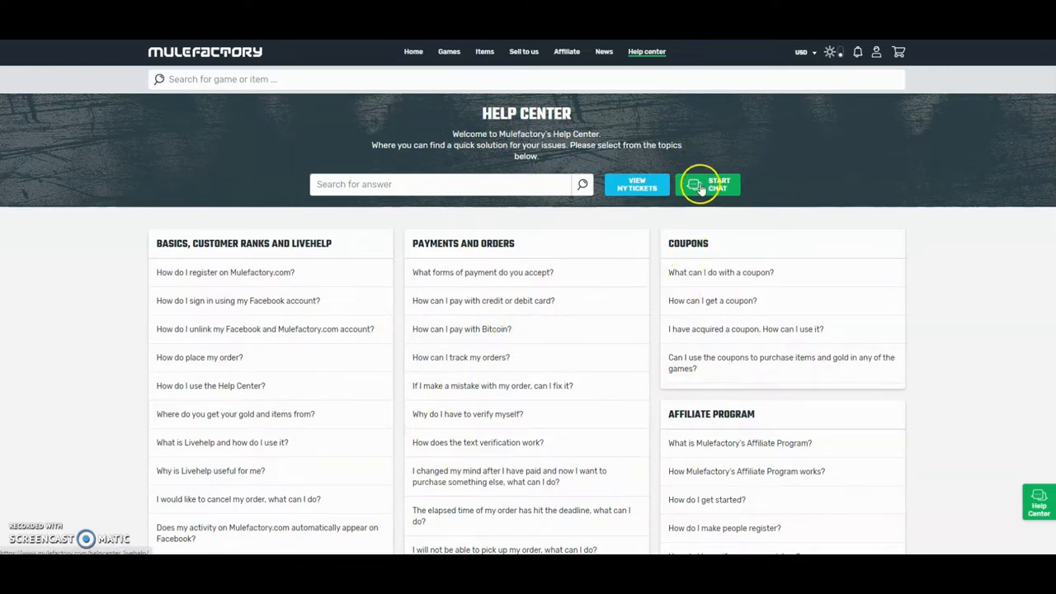
Start a new live help chat from the MuleFactory Help Center.
{"action": "left_click", "coordinate": [707, 185]}
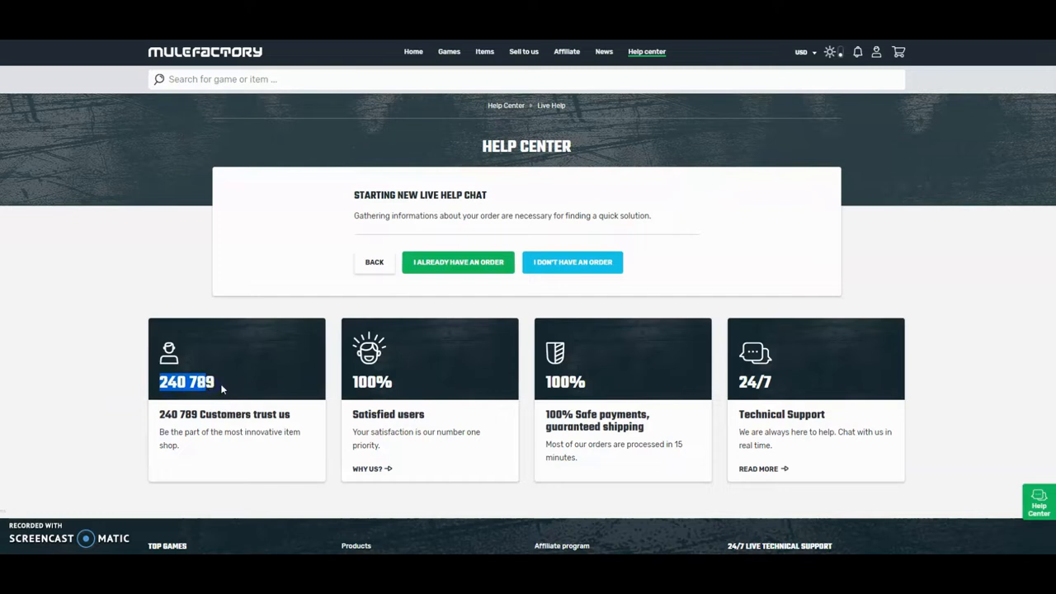
{"action": "mouse_move", "coordinate": [78, 66]}
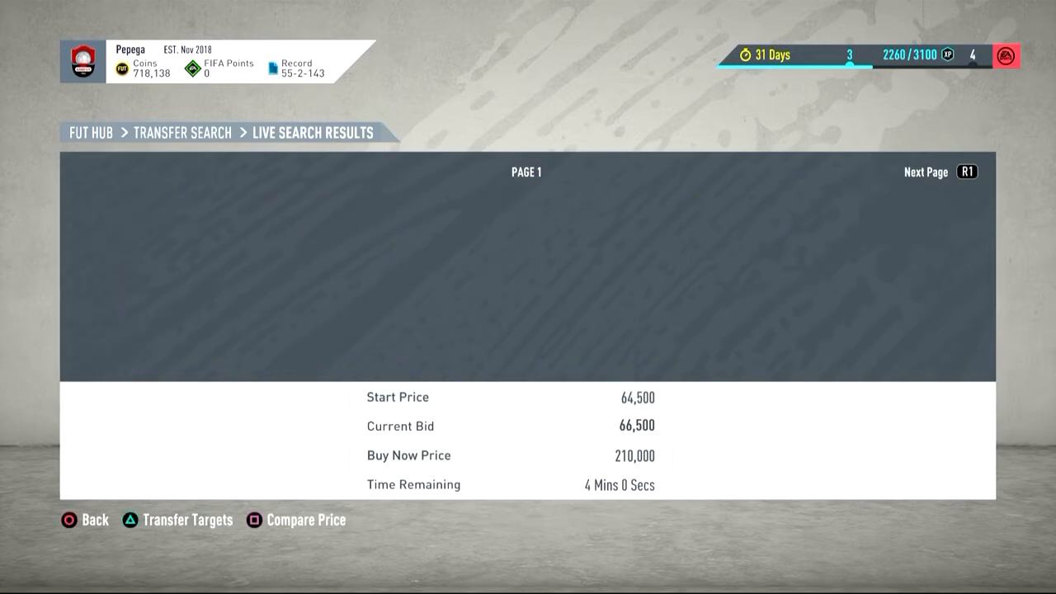
Page through search results, then view page 1 of Zanetti 87 LB icon listings.
{"action": "key", "text": "R1"}
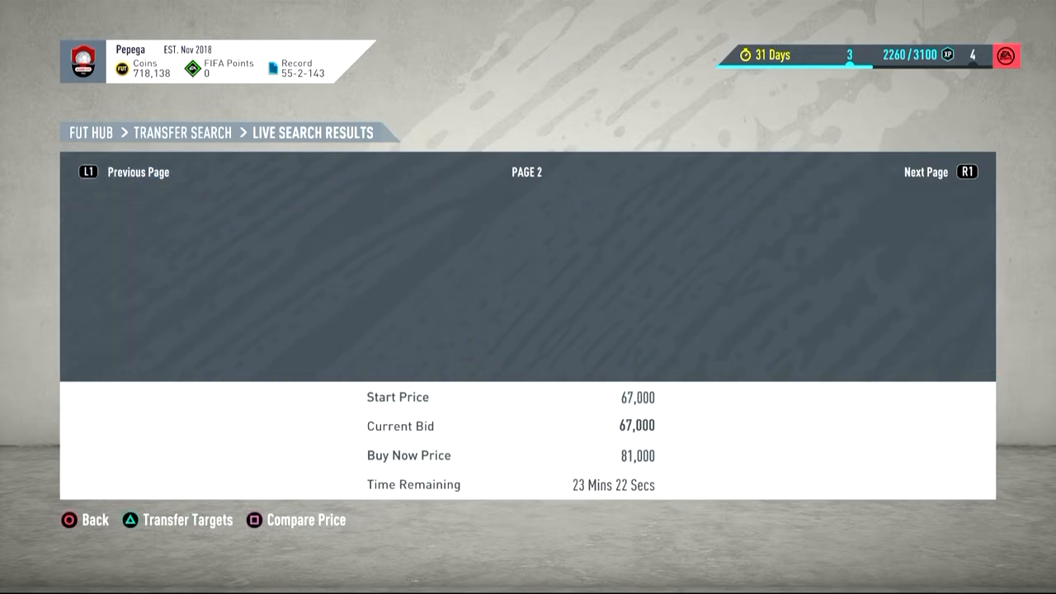
{"action": "key", "text": "R1"}
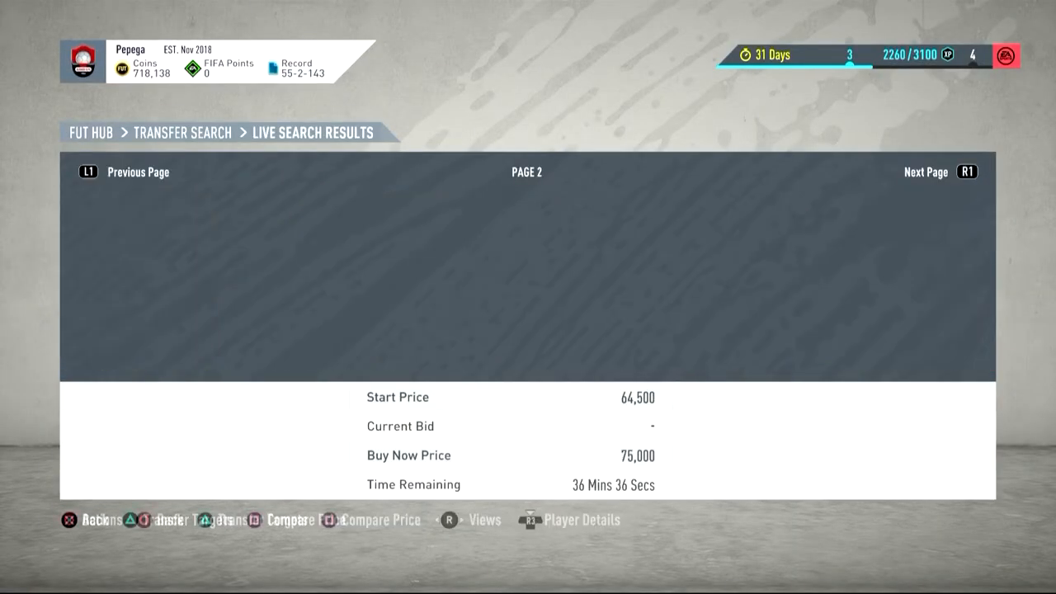
{"action": "left_click", "coordinate": [967, 172]}
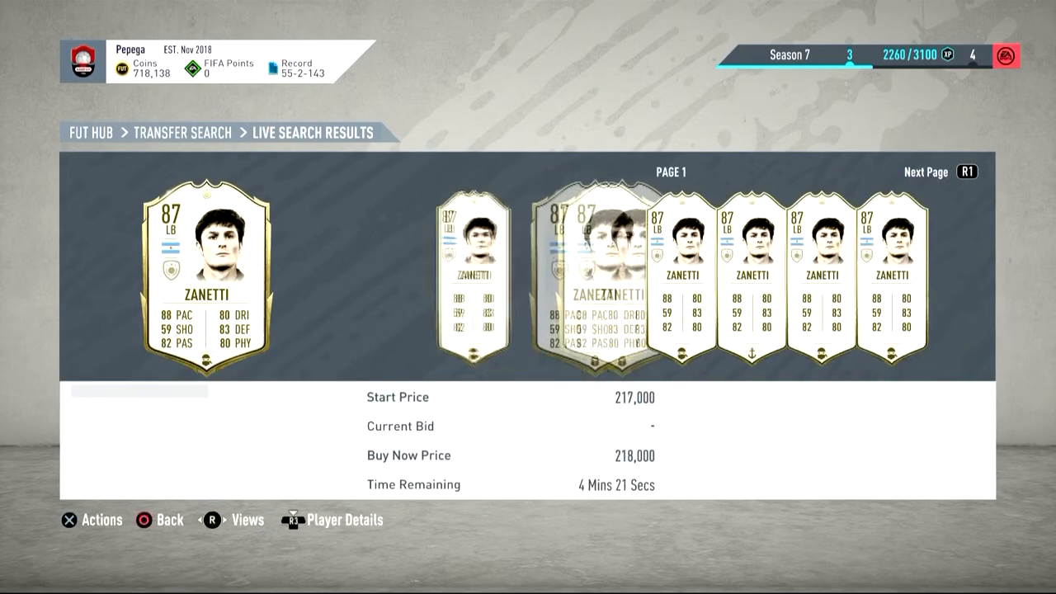
Page through the 87 Bergkamp icon results to page 2 (93,000 start, 95,000 buy now).
{"action": "key", "text": "R1"}
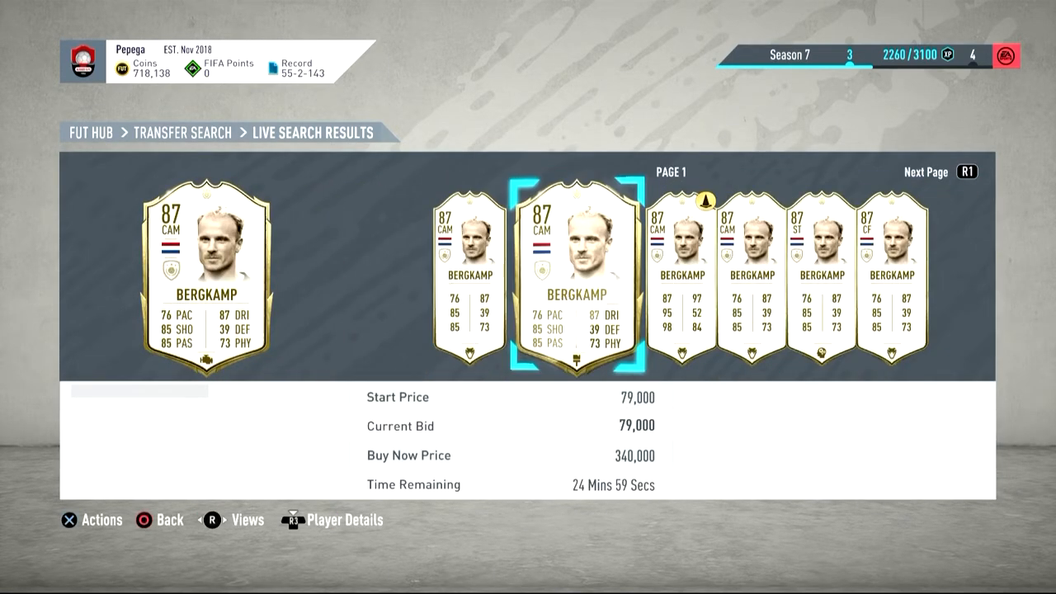
{"action": "key", "text": "R1"}
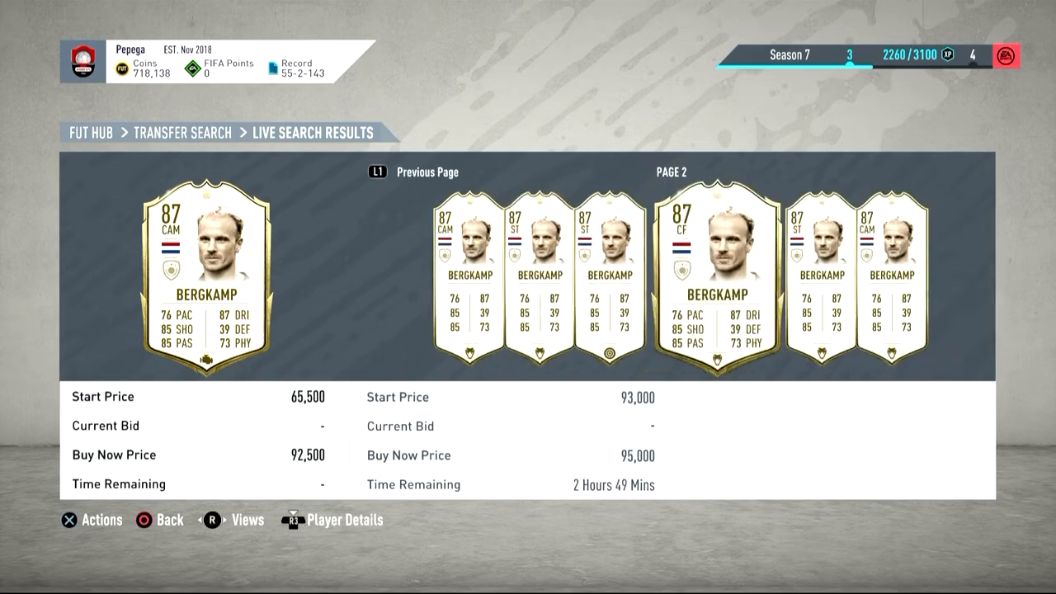